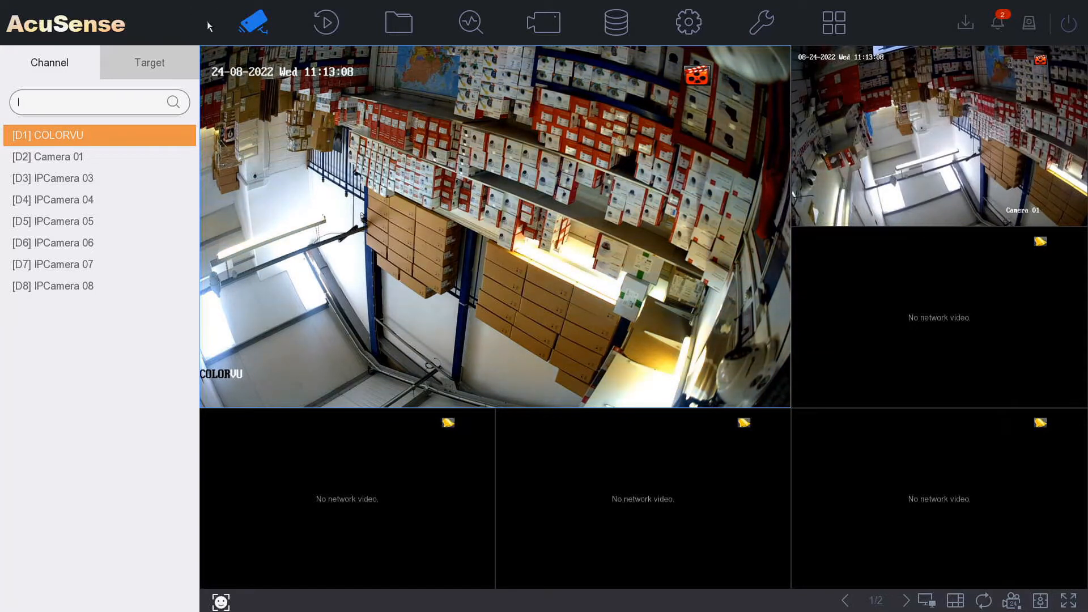
# Step: View the Storage Device list showing one 3726.03GB local disk, Normal, 3698GB free
pyautogui.click(614, 23)
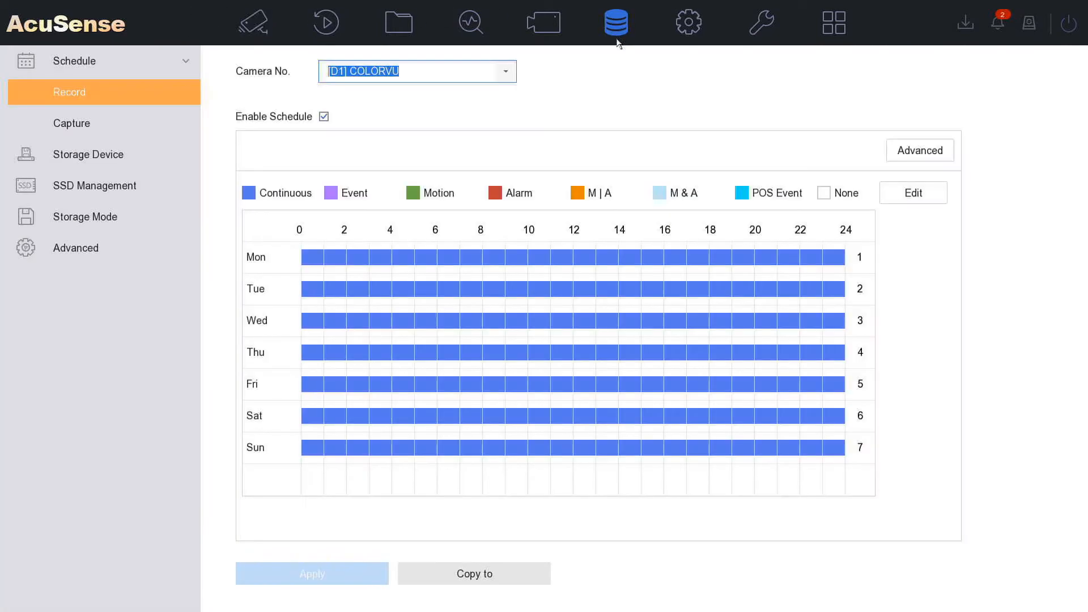
pyautogui.click(88, 92)
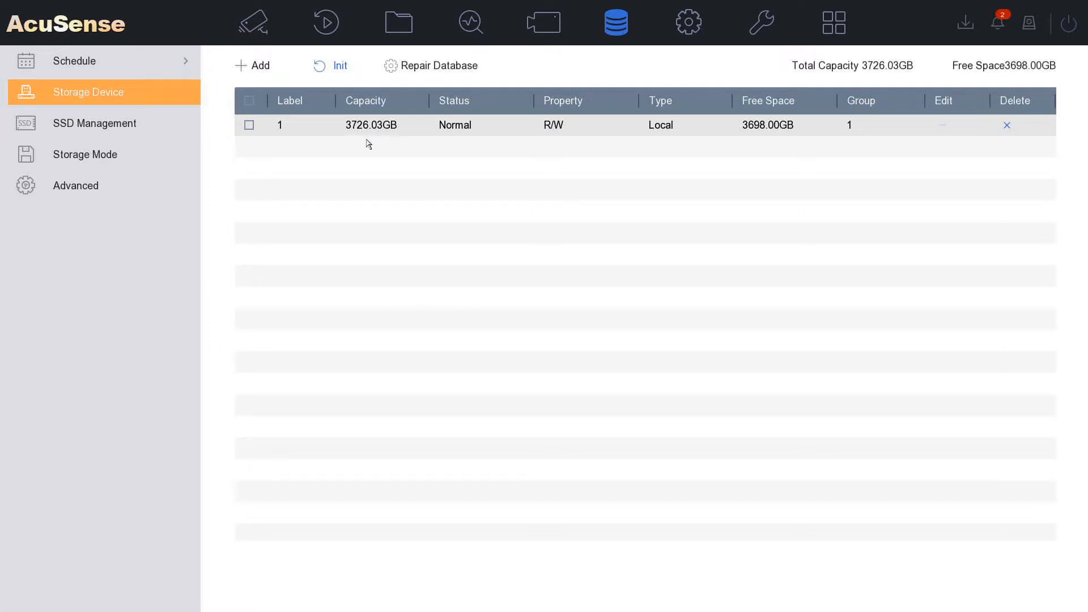
pyautogui.moveTo(358, 147)
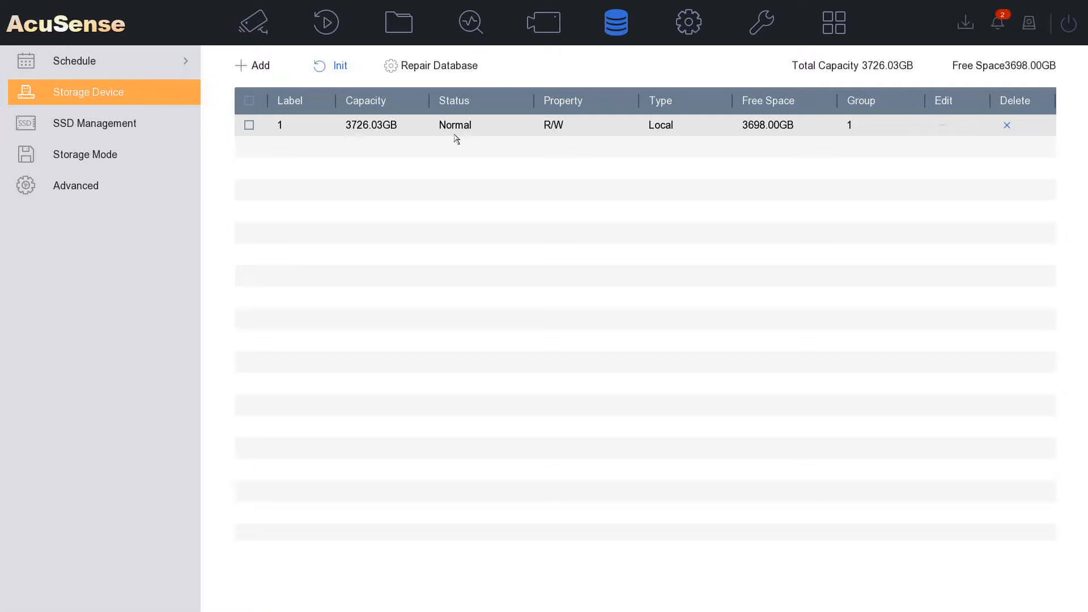
pyautogui.moveTo(444, 141)
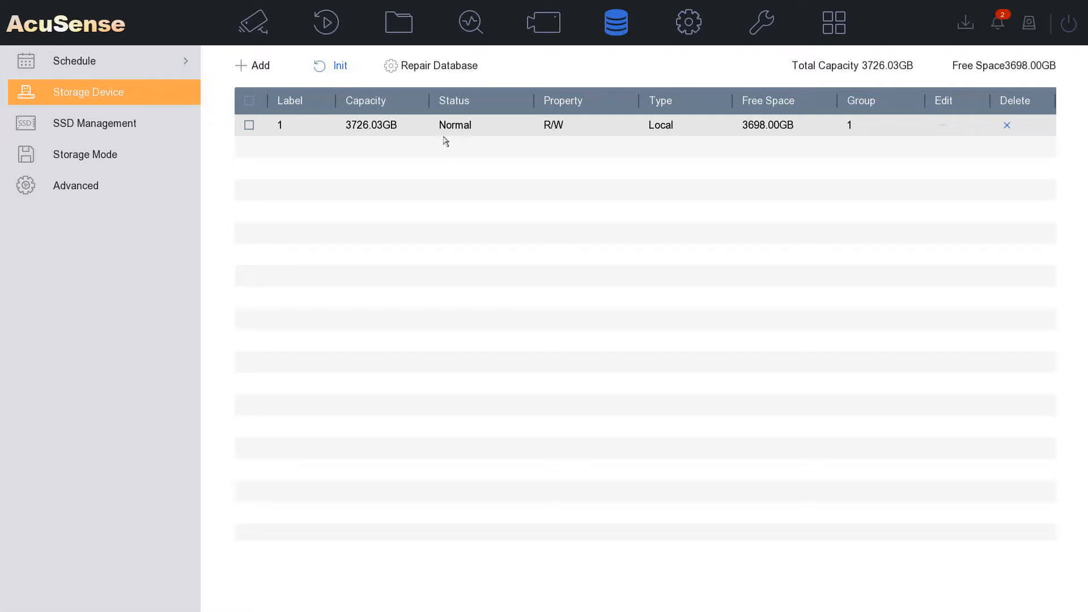
pyautogui.moveTo(761, 22)
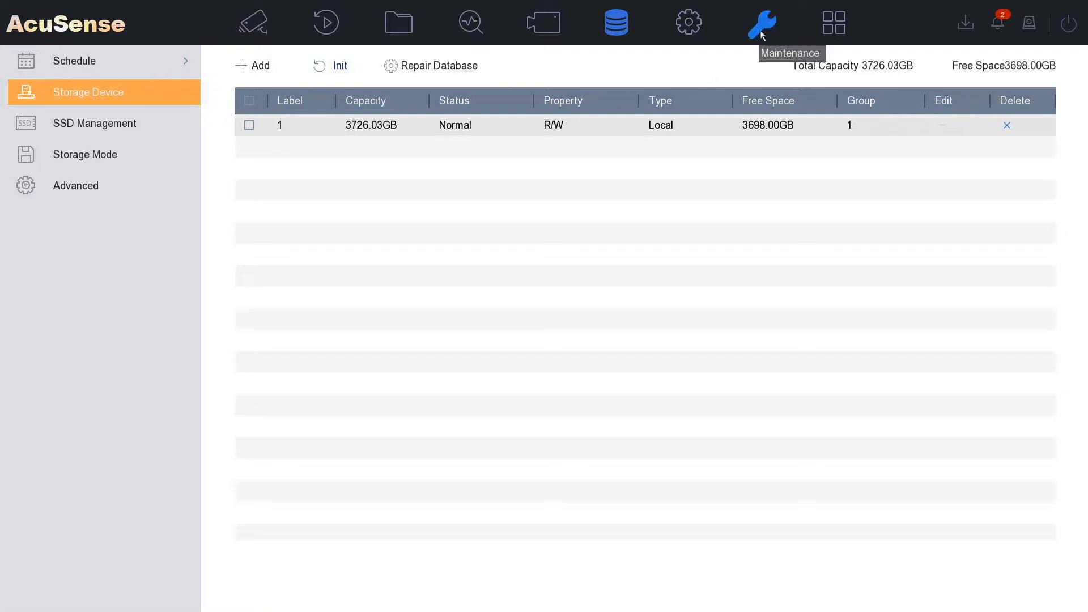
# Step: Under Maintenance HDD Operation, review S.M.A.R.T. and Bad Sector Detection, then Health Detection for disk No.1
pyautogui.click(762, 22)
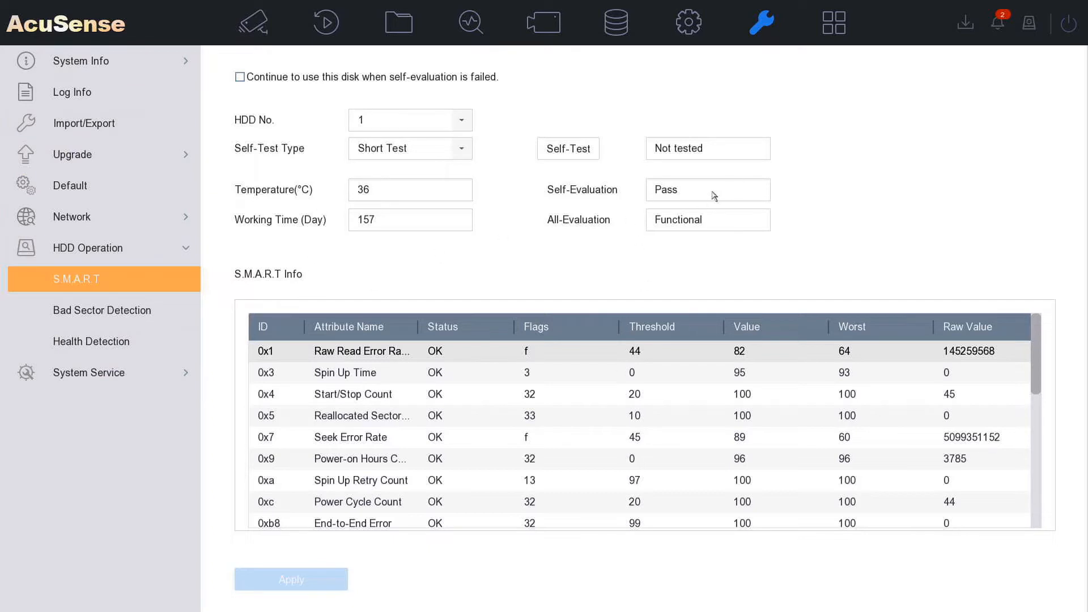
pyautogui.moveTo(522, 401)
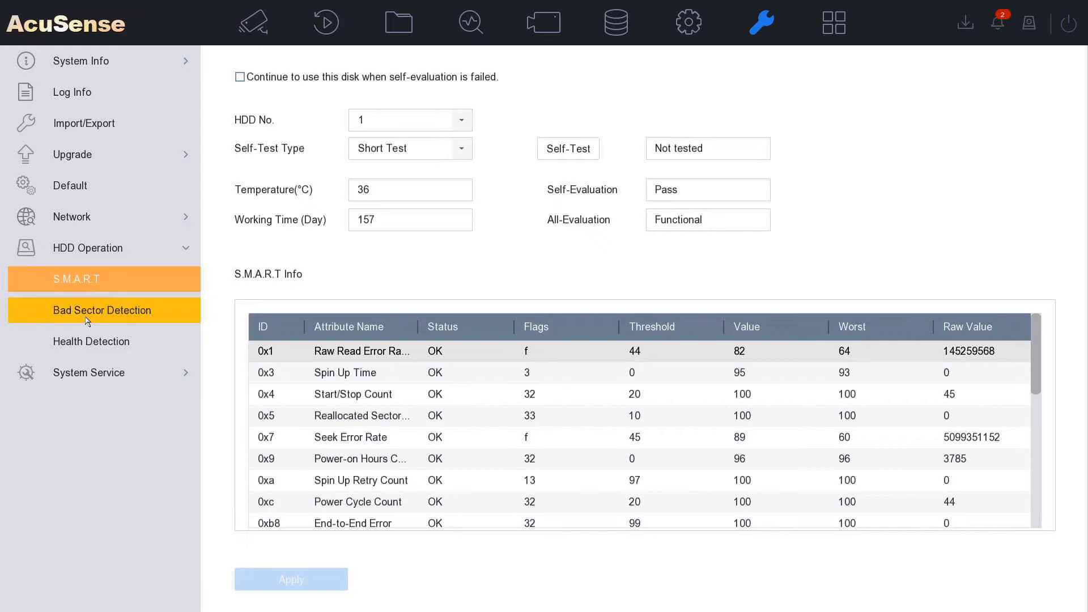
pyautogui.click(103, 310)
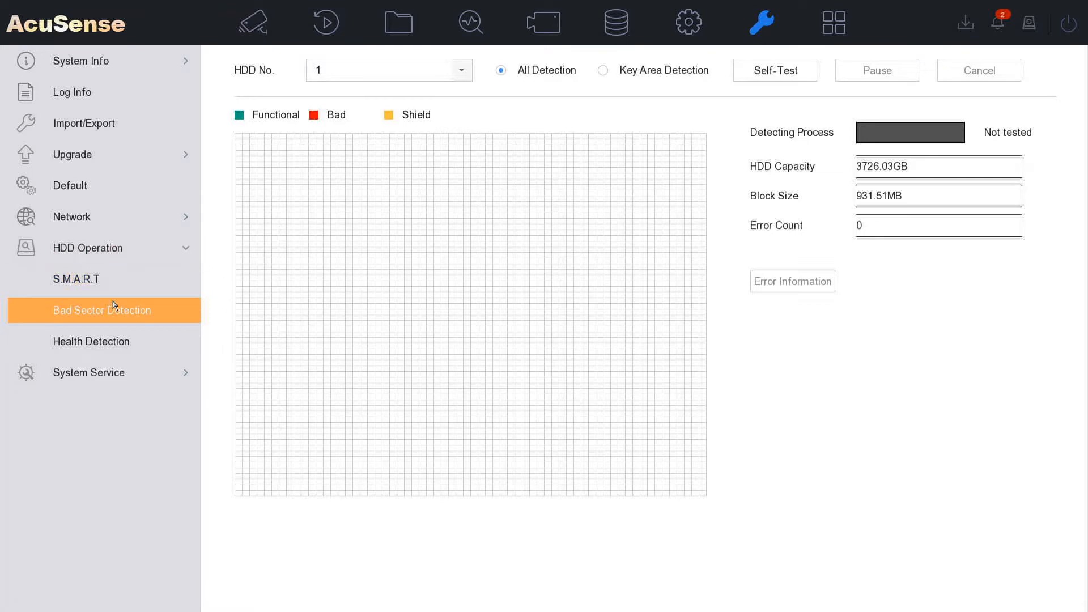
pyautogui.click(91, 341)
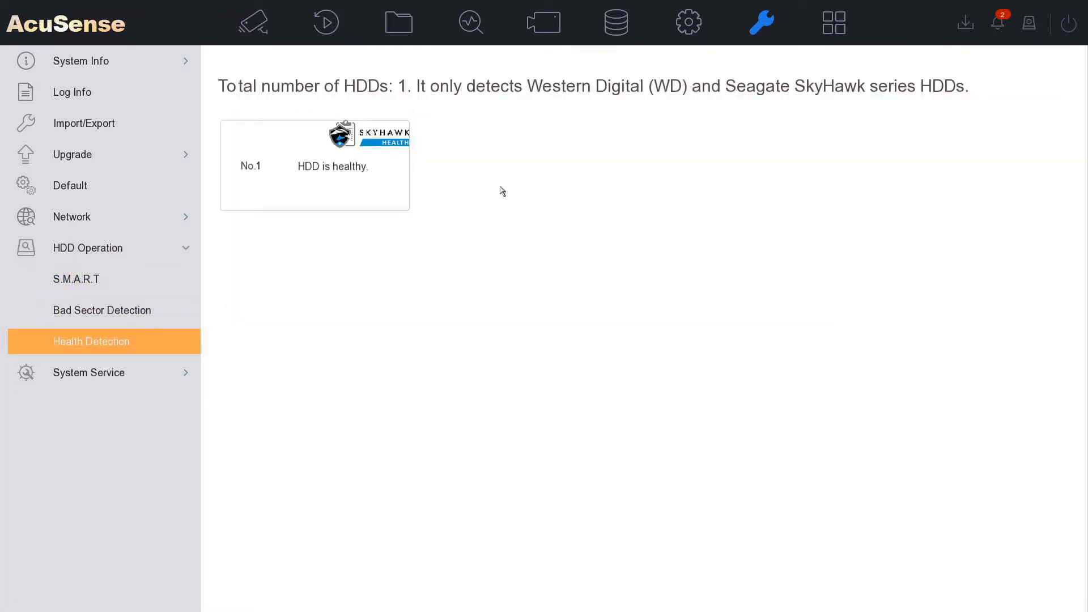
pyautogui.moveTo(537, 112)
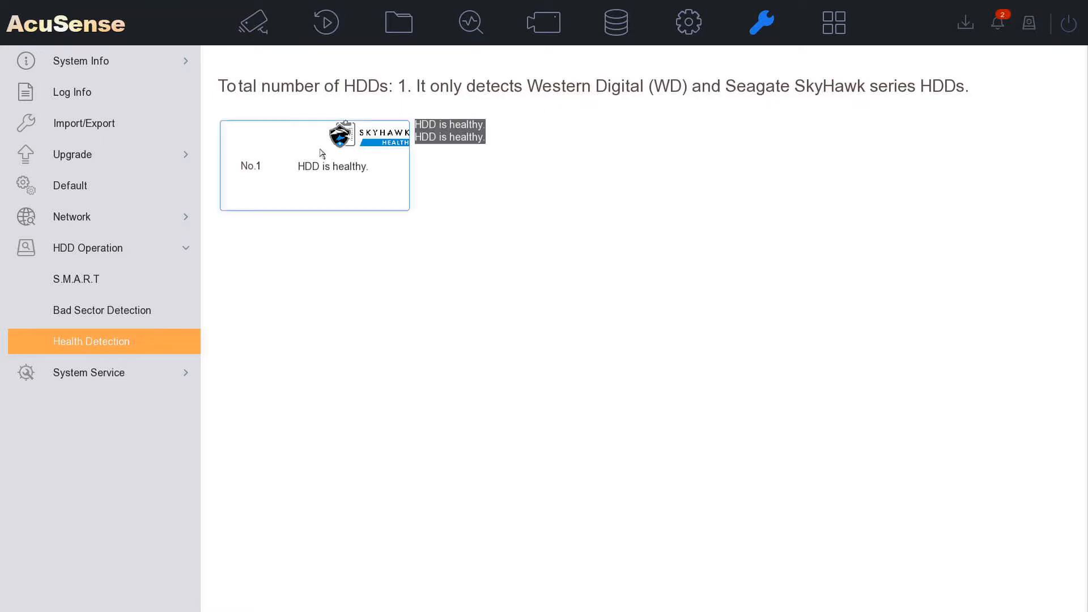
pyautogui.moveTo(586, 218)
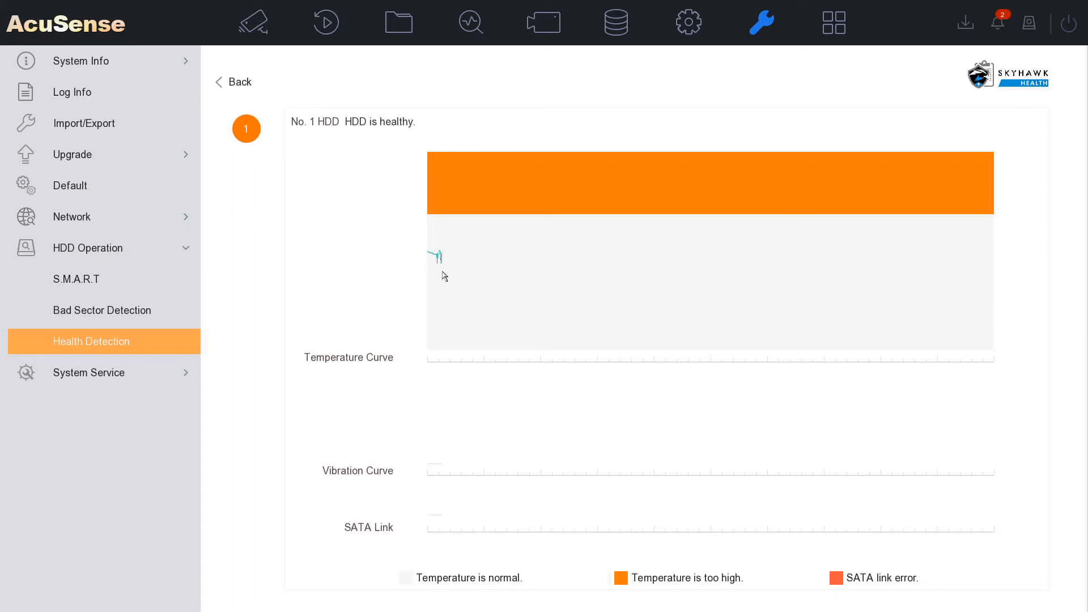
pyautogui.moveTo(439, 475)
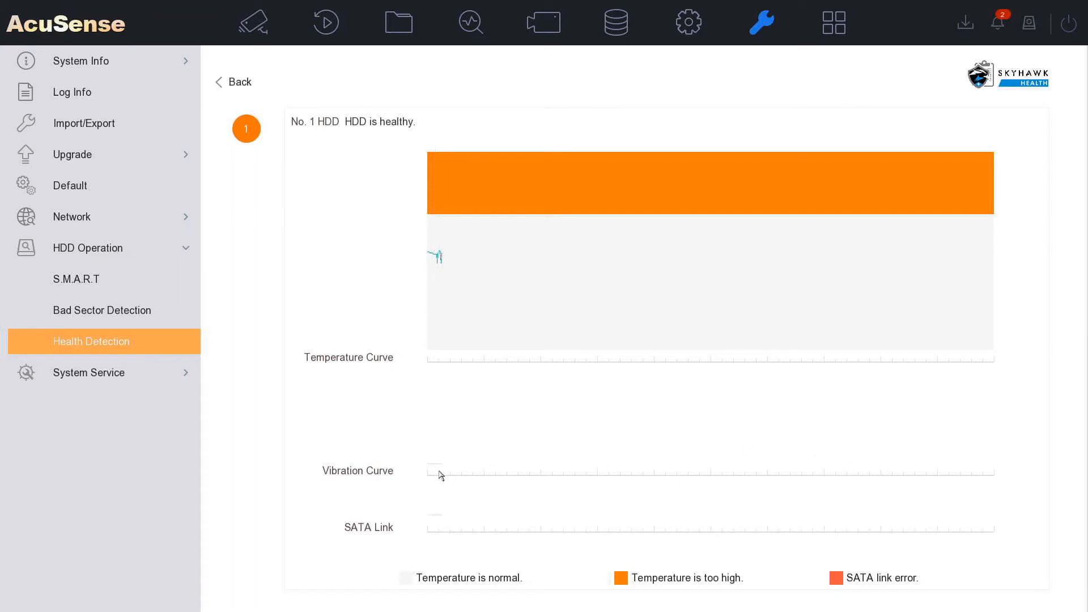
pyautogui.moveTo(445, 465)
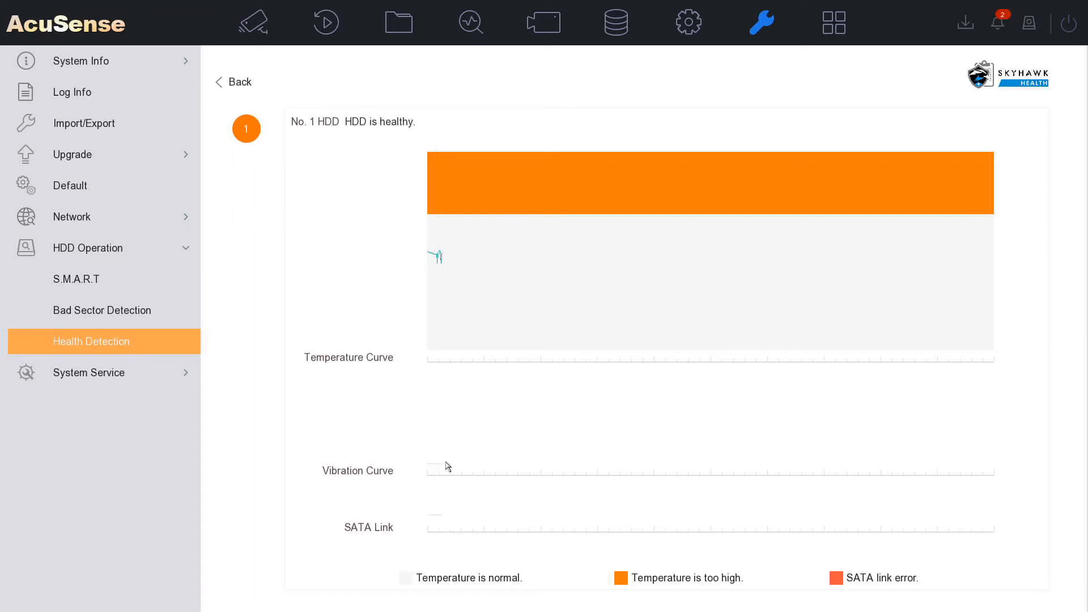
pyautogui.moveTo(520, 433)
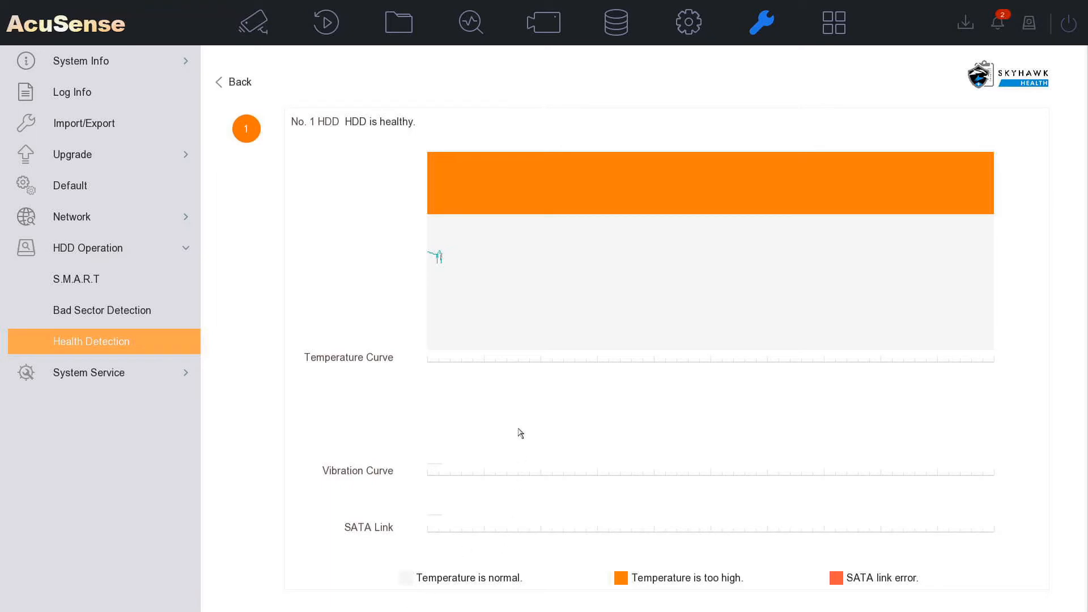
pyautogui.moveTo(693, 569)
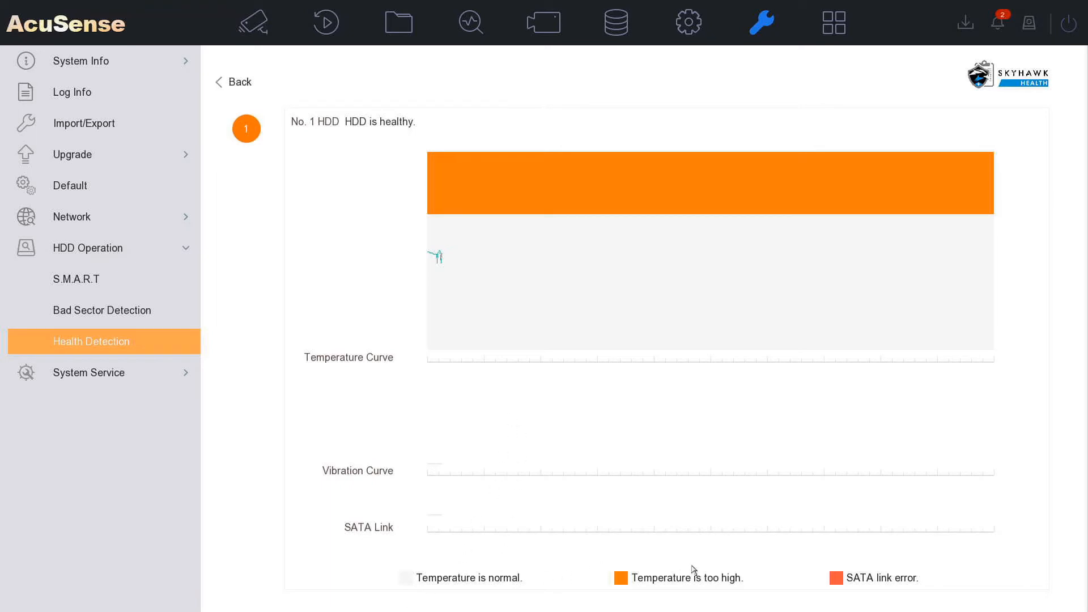
pyautogui.moveTo(465, 314)
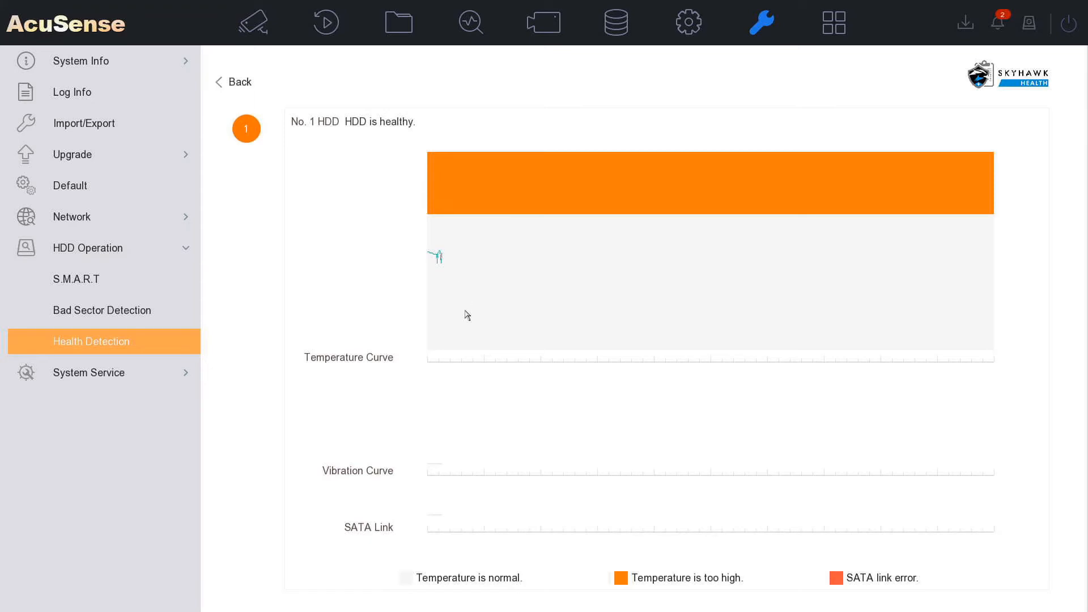
pyautogui.moveTo(454, 346)
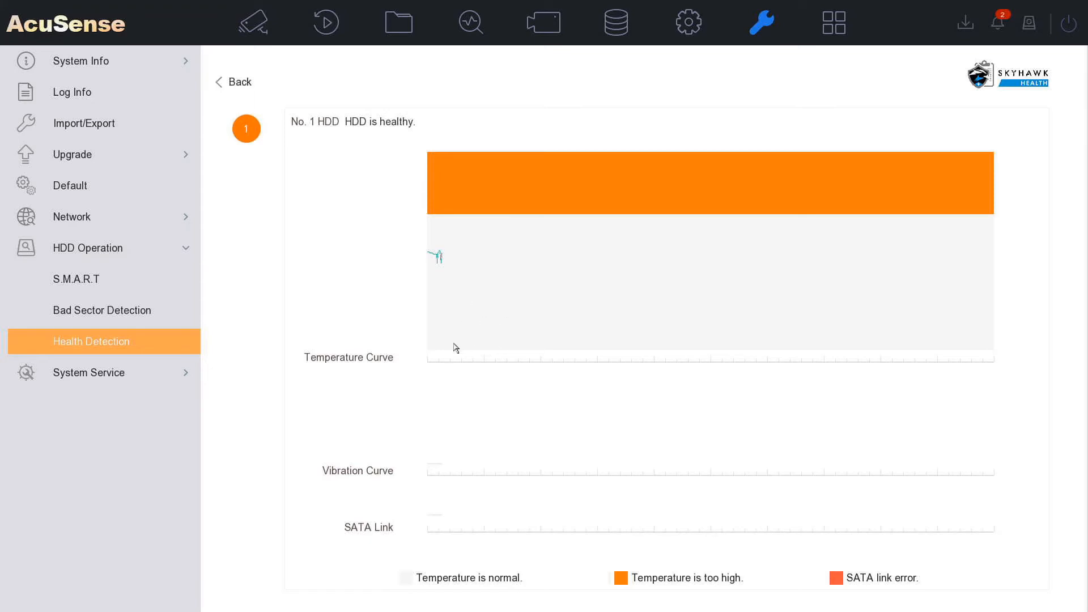